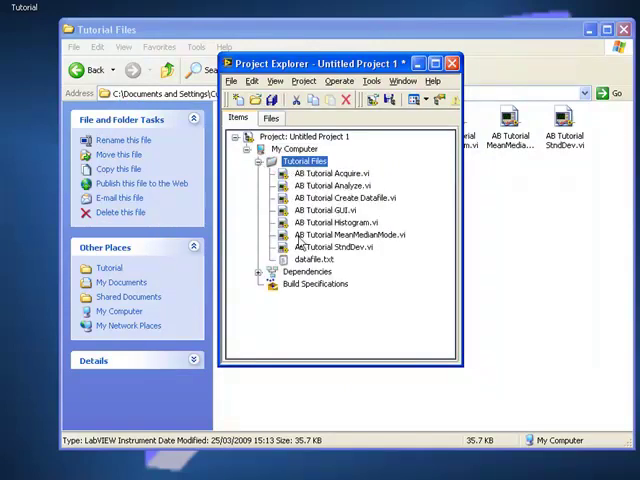
Add the Tutorial Files folder with the AB Tutorial VIs and datafile.txt to the project.
left_click(420, 136)
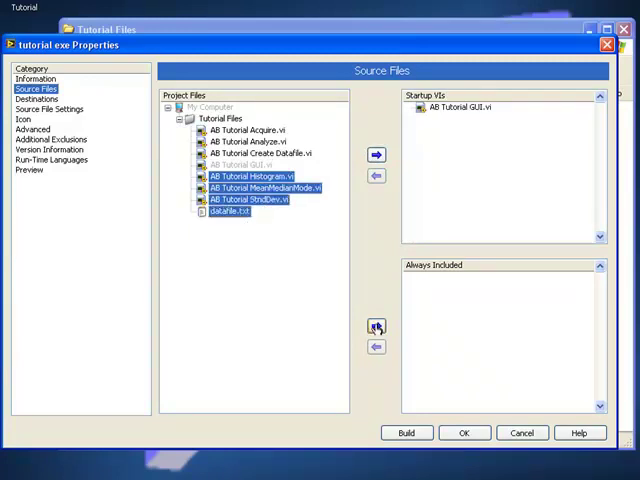
Move AB Tutorial GUI.vi into the Startup VIs list of the Tutorial.exe build.
left_click(30, 168)
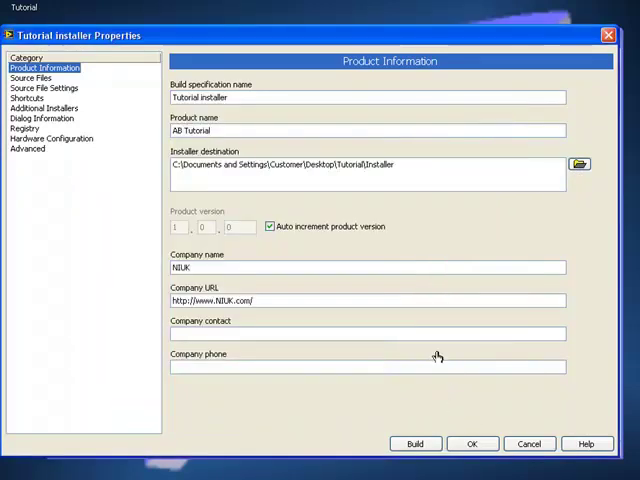
Enter product name AB Tutorial and company NIUK for the Tutorial Installer build specification.
left_click(32, 78)
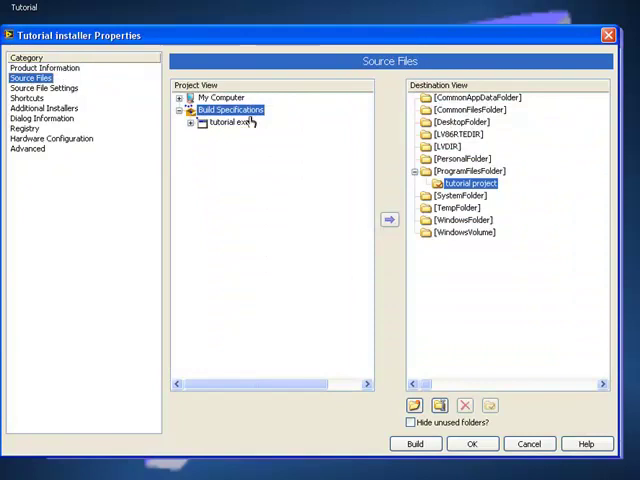
Add the built Tutorial.exe and its support files to the installer's Tutorial program folder.
left_click(228, 120)
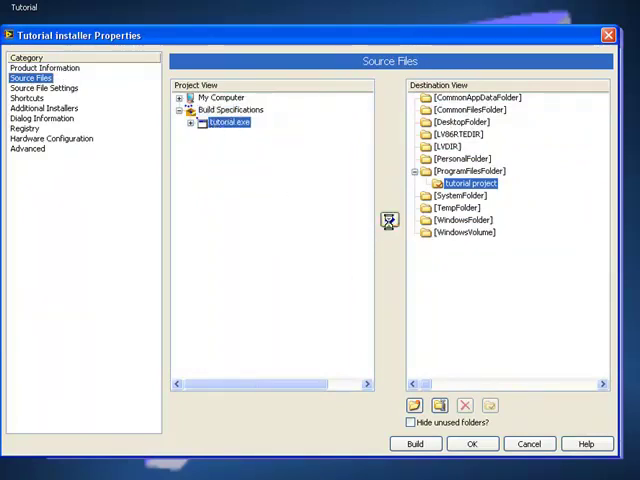
left_click(188, 120)
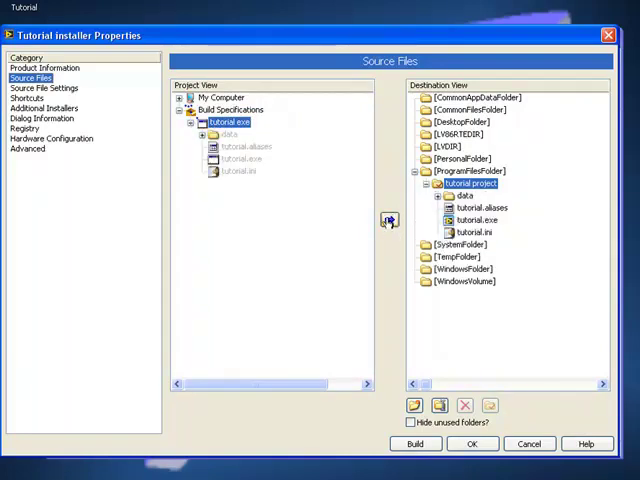
left_click(48, 108)
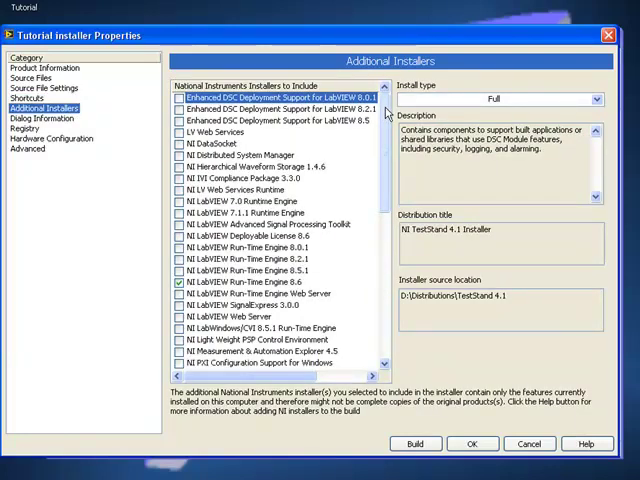